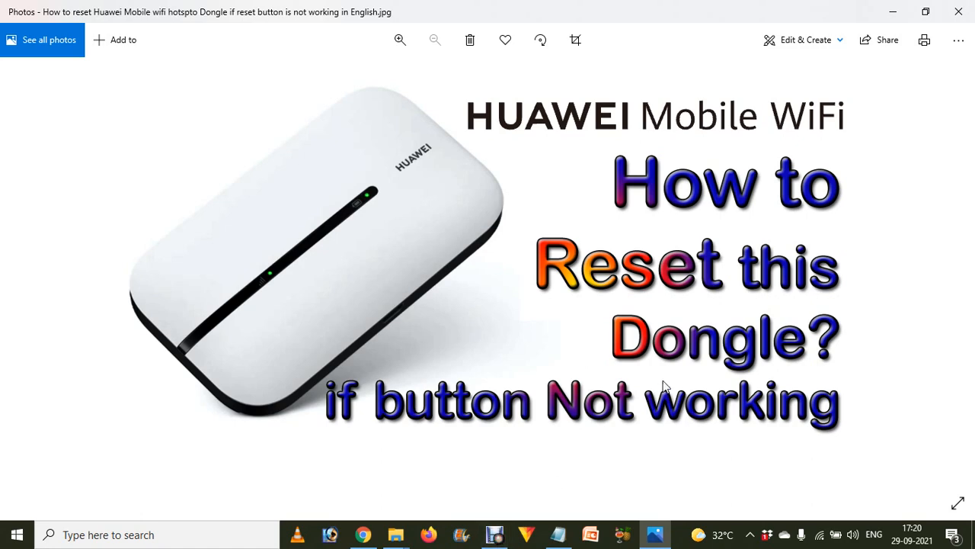
View the thumbnail image, then show the Wi-Fi list with HUAWEI-1259 connected and secured.
click(399, 40)
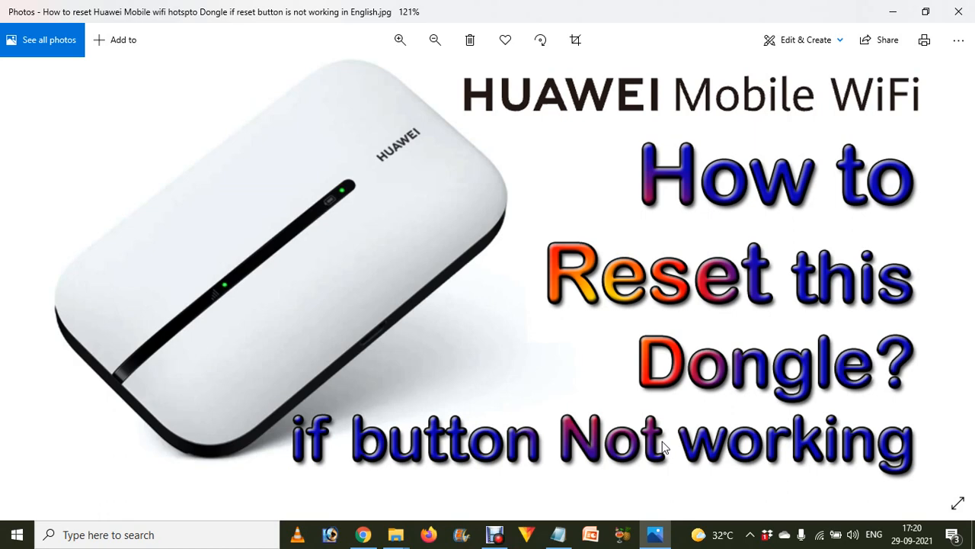
mouse_move(730, 198)
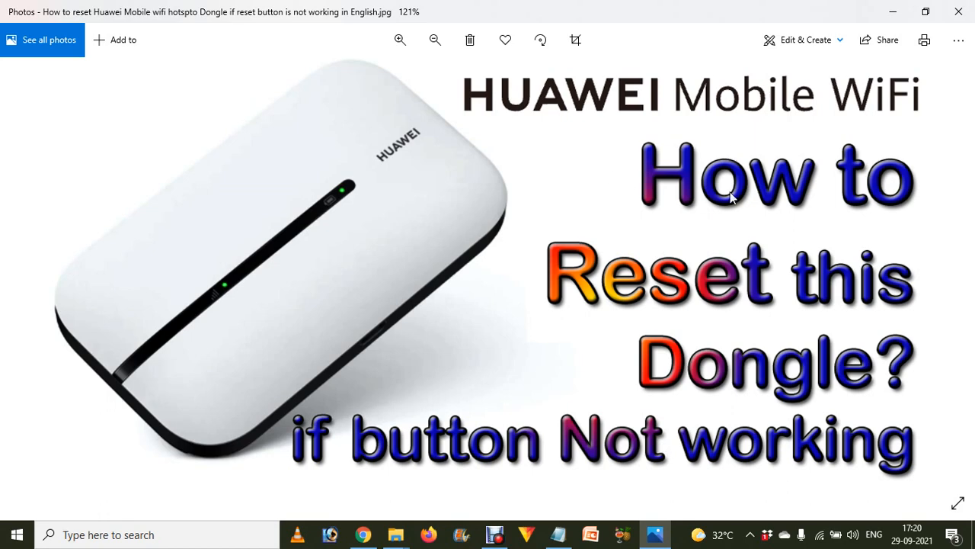
mouse_move(820, 539)
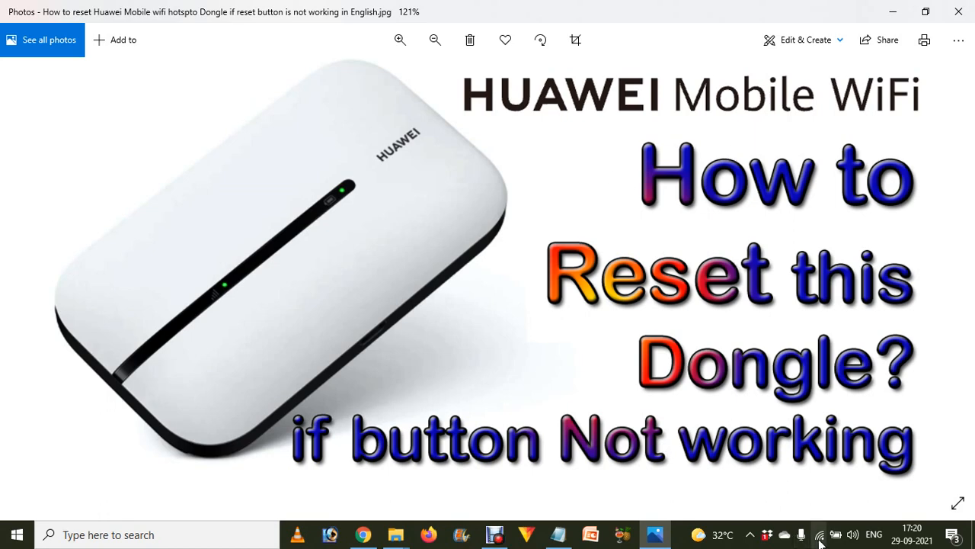
click(820, 533)
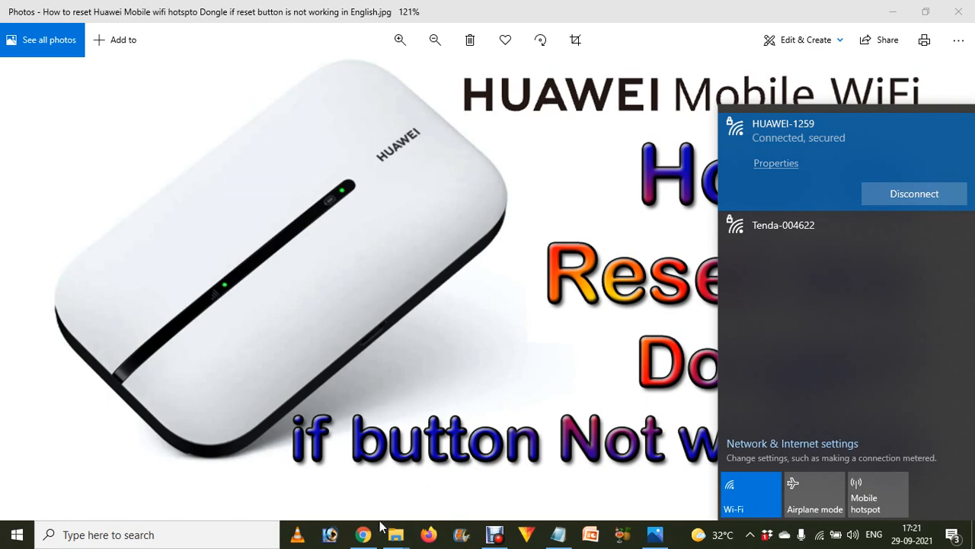
Launch Chrome and browse to the router admin address to reach the Huawei login page.
click(363, 533)
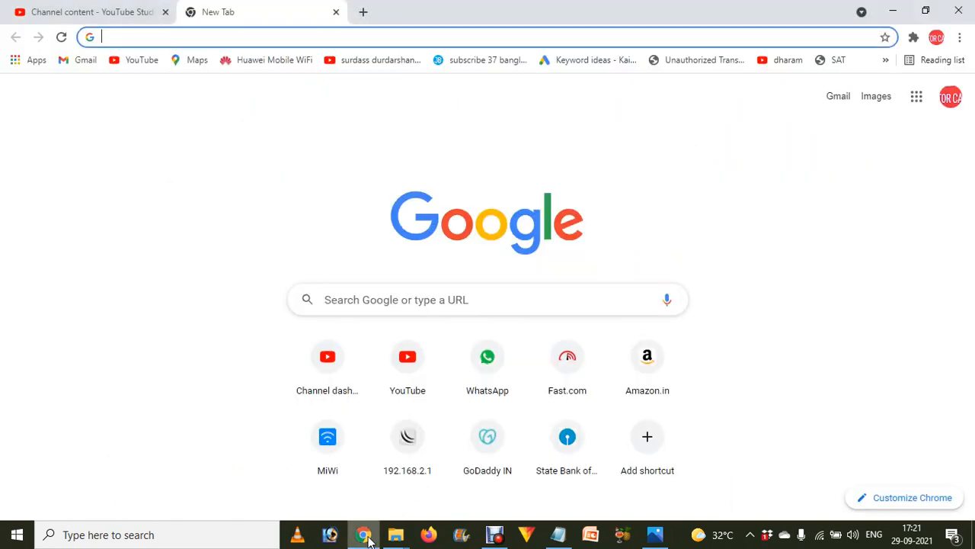
text(192.168.31.1/html/index.html)
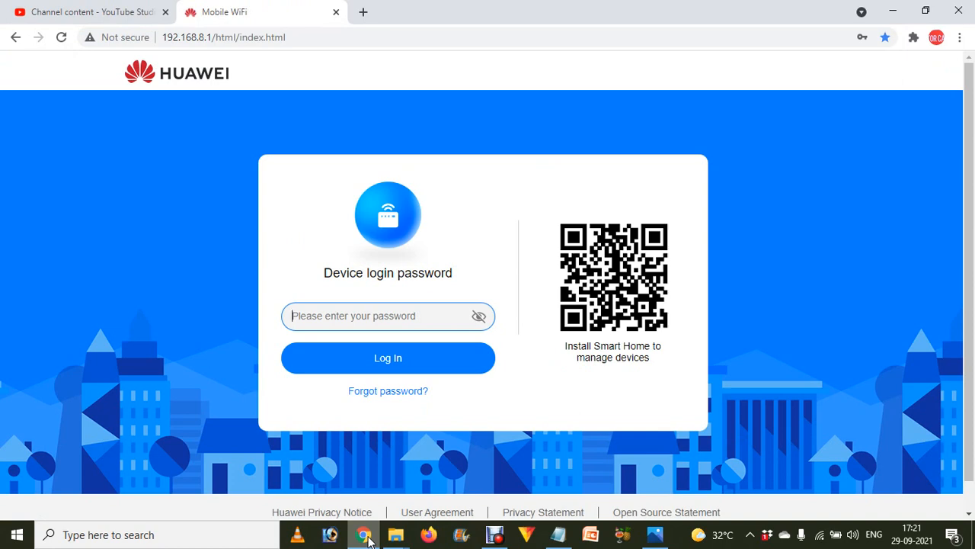
Enter the device password and log in to the Huawei Home dashboard.
text(1)
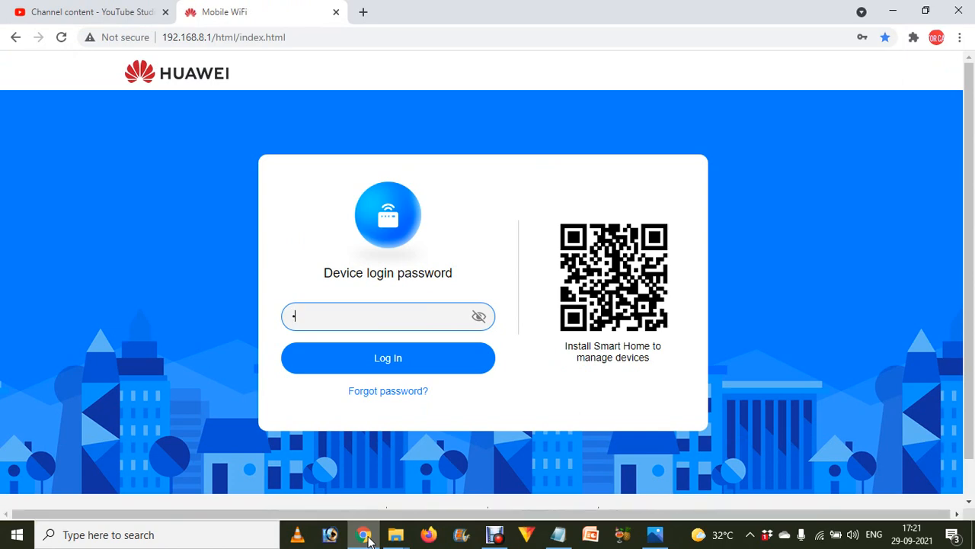
text(••••)
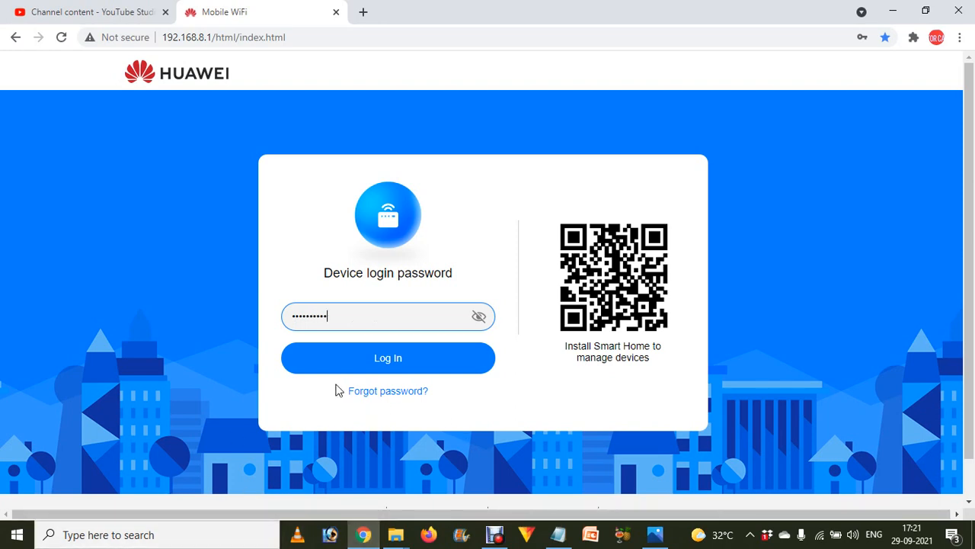
click(387, 356)
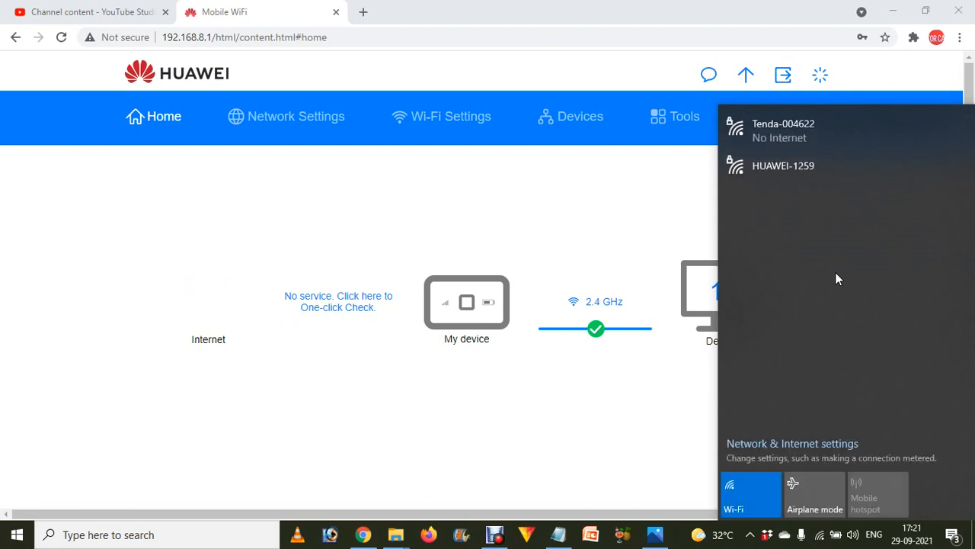
Select HUAWEI-1259 in the Wi-Fi flyout and connect to it.
click(784, 165)
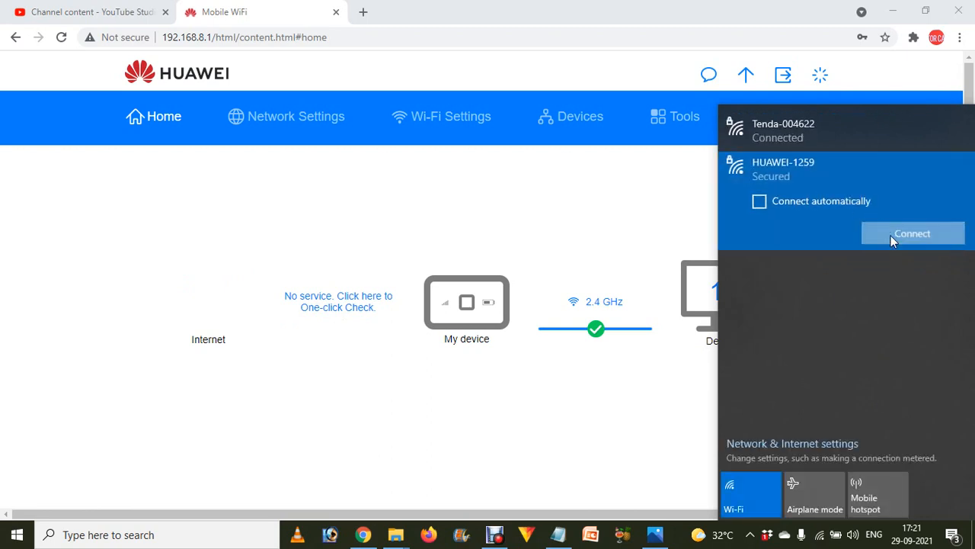
click(911, 233)
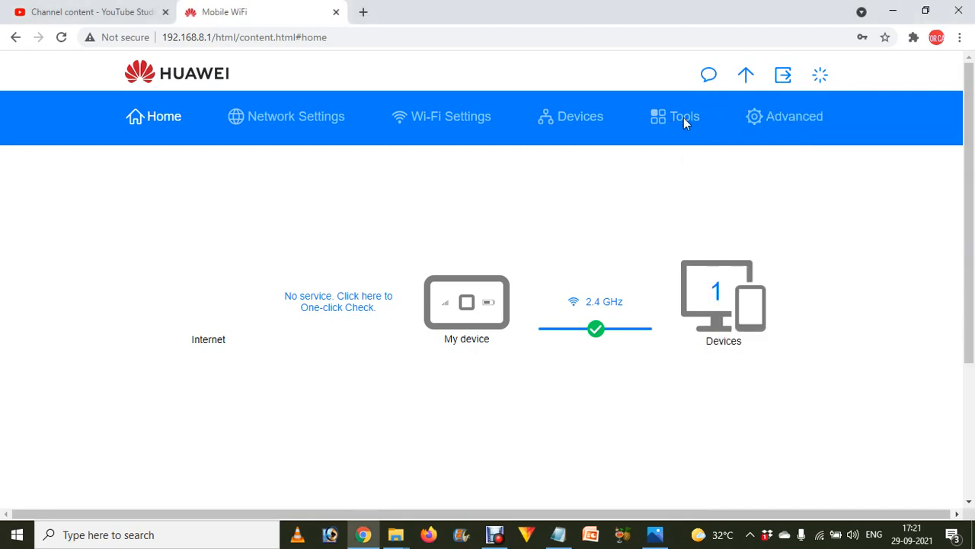
Go to Advanced > System > Reset and start the factory reset to show the confirmation prompt.
click(794, 116)
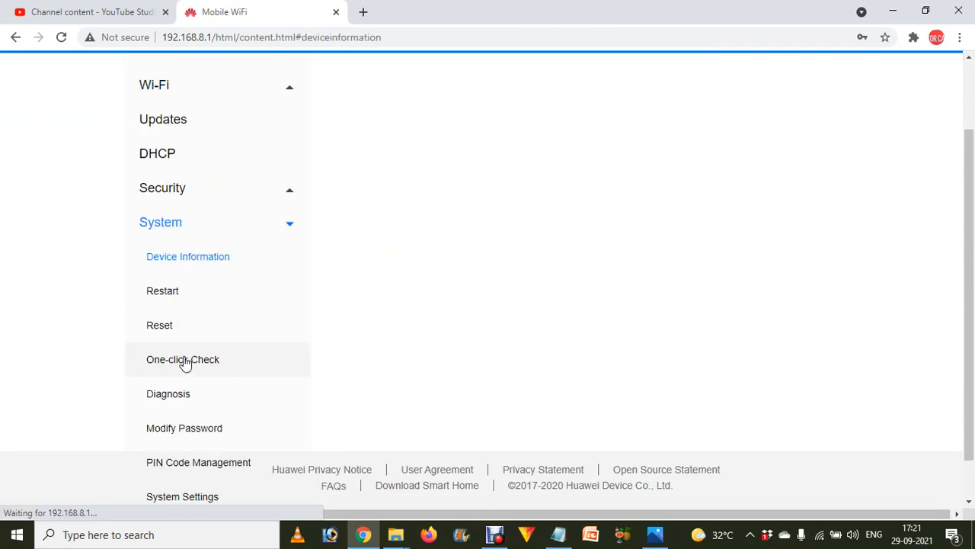
click(187, 256)
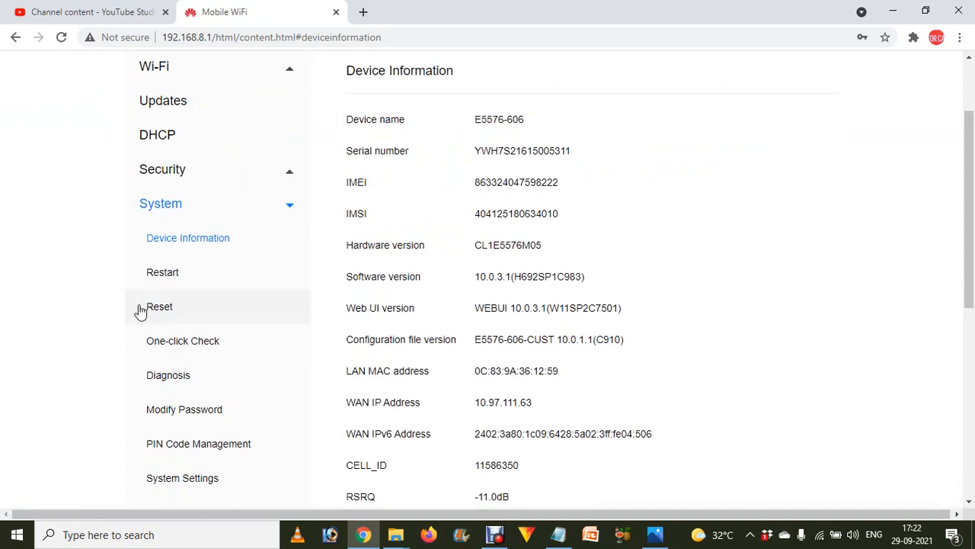
click(159, 305)
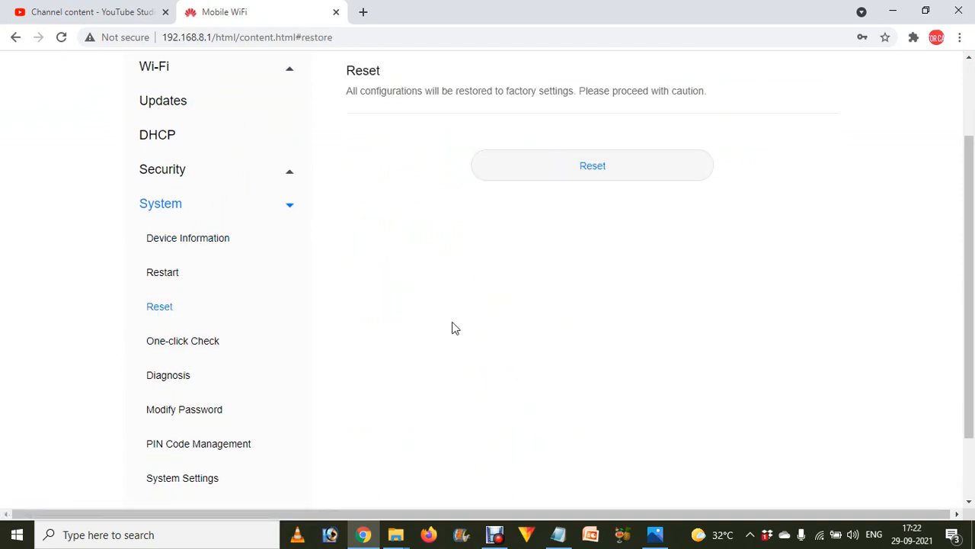
scroll(up, 3)
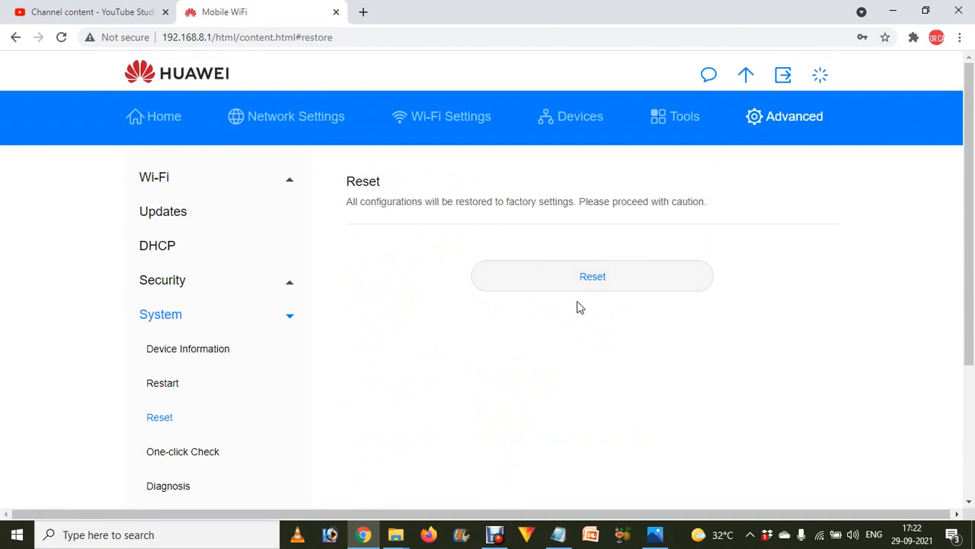
click(592, 276)
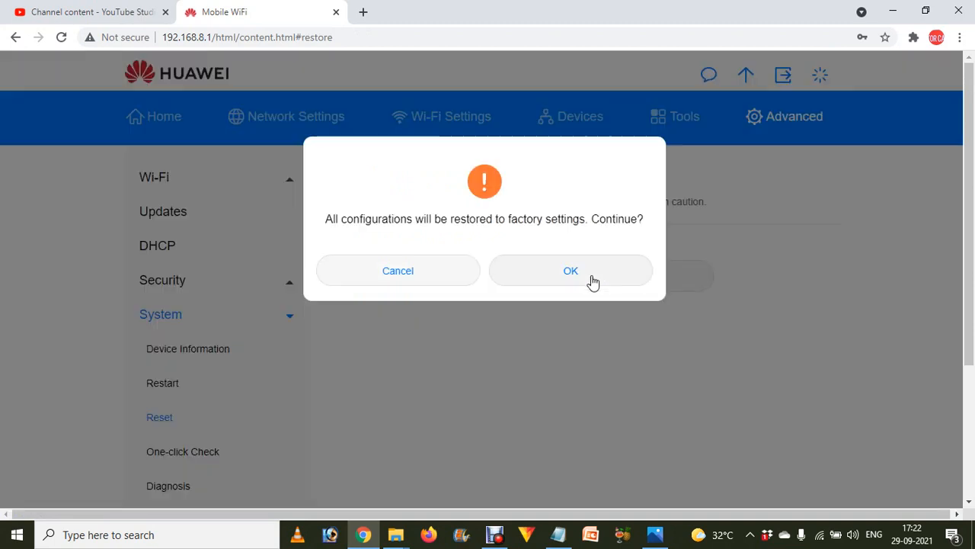
mouse_move(390, 220)
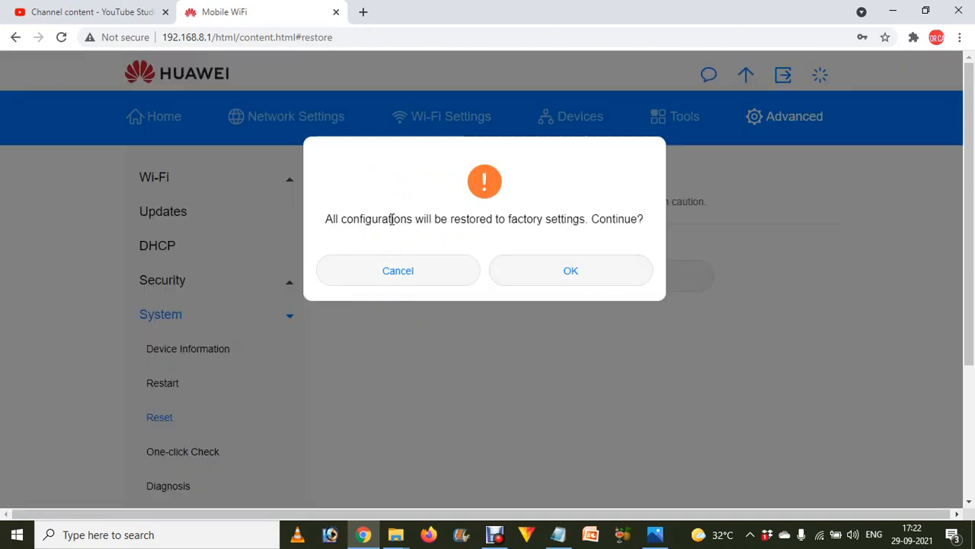
Highlight the confirmation message text and return to the reset thumbnail in Photos.
drag(340, 219, 560, 219)
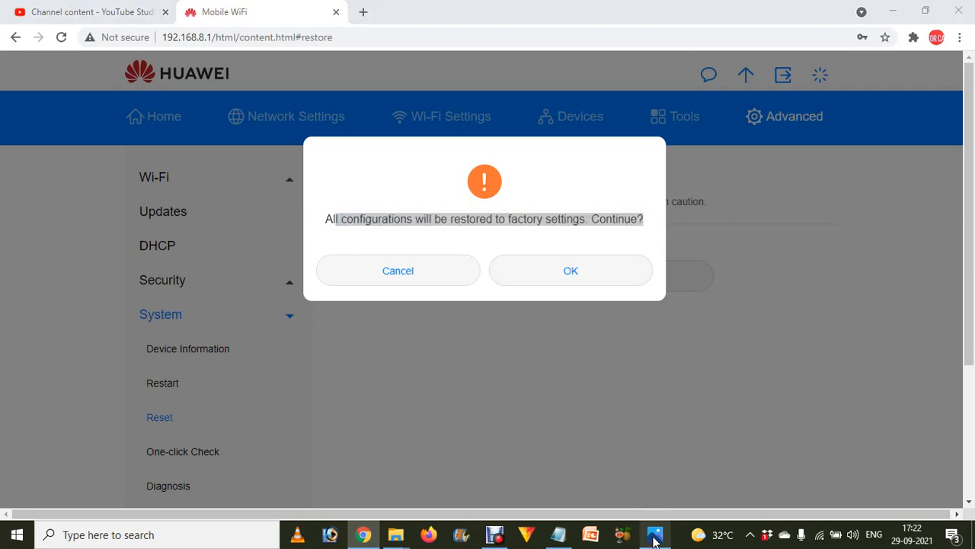
click(654, 533)
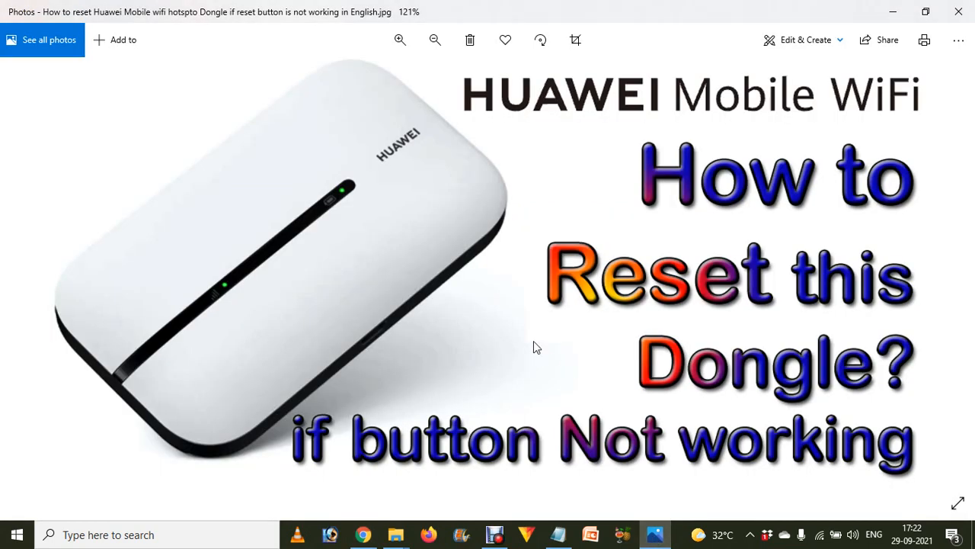